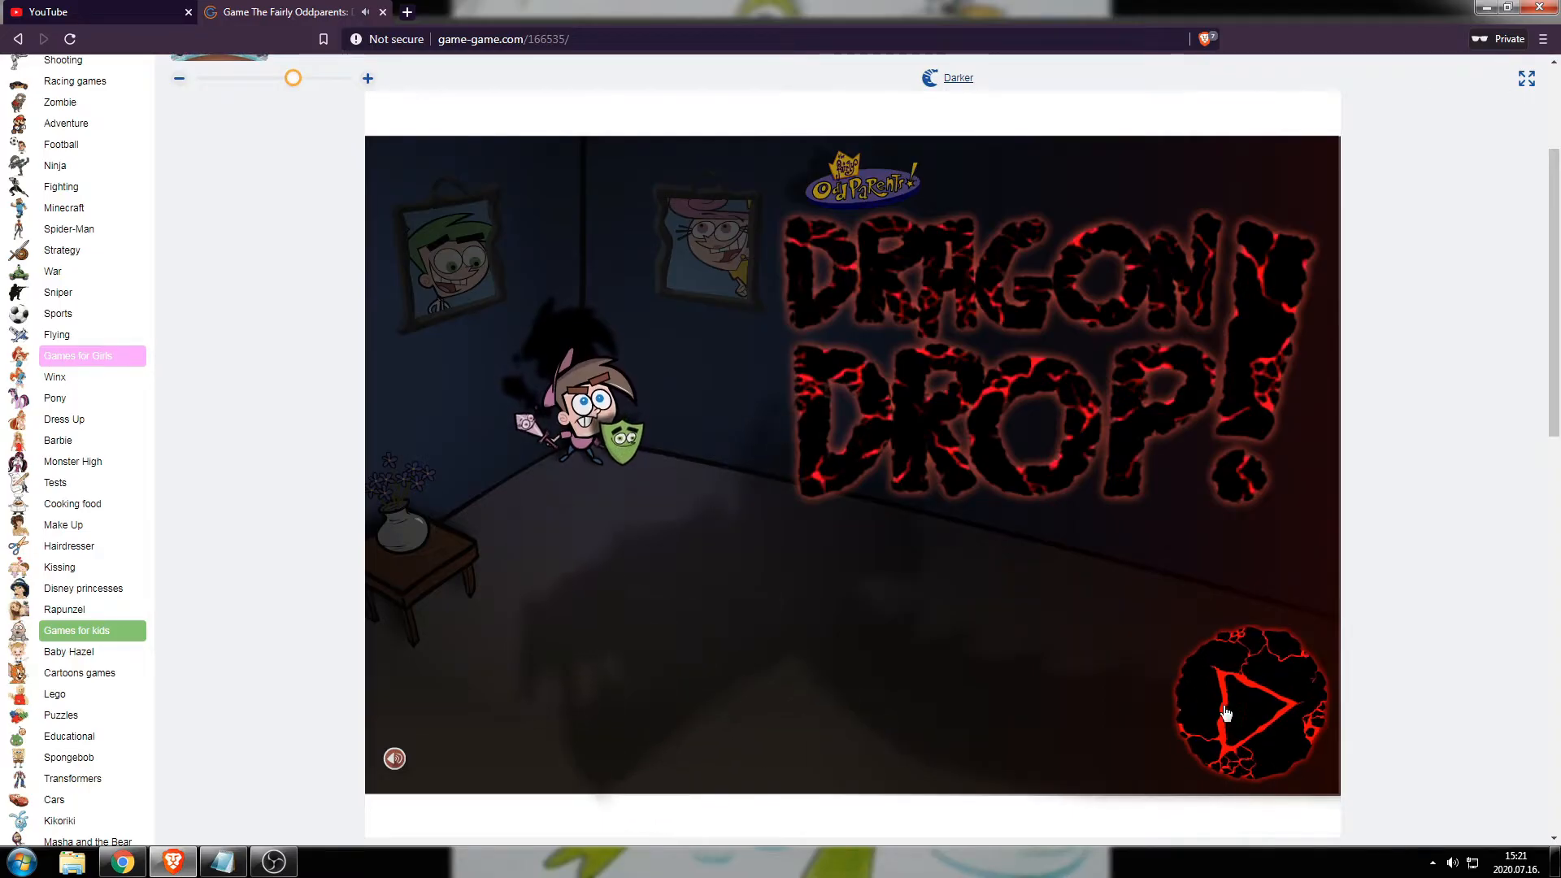
Step: Start Dragon Drop from the title screen and begin the first dragon battle
left_click(1253, 707)
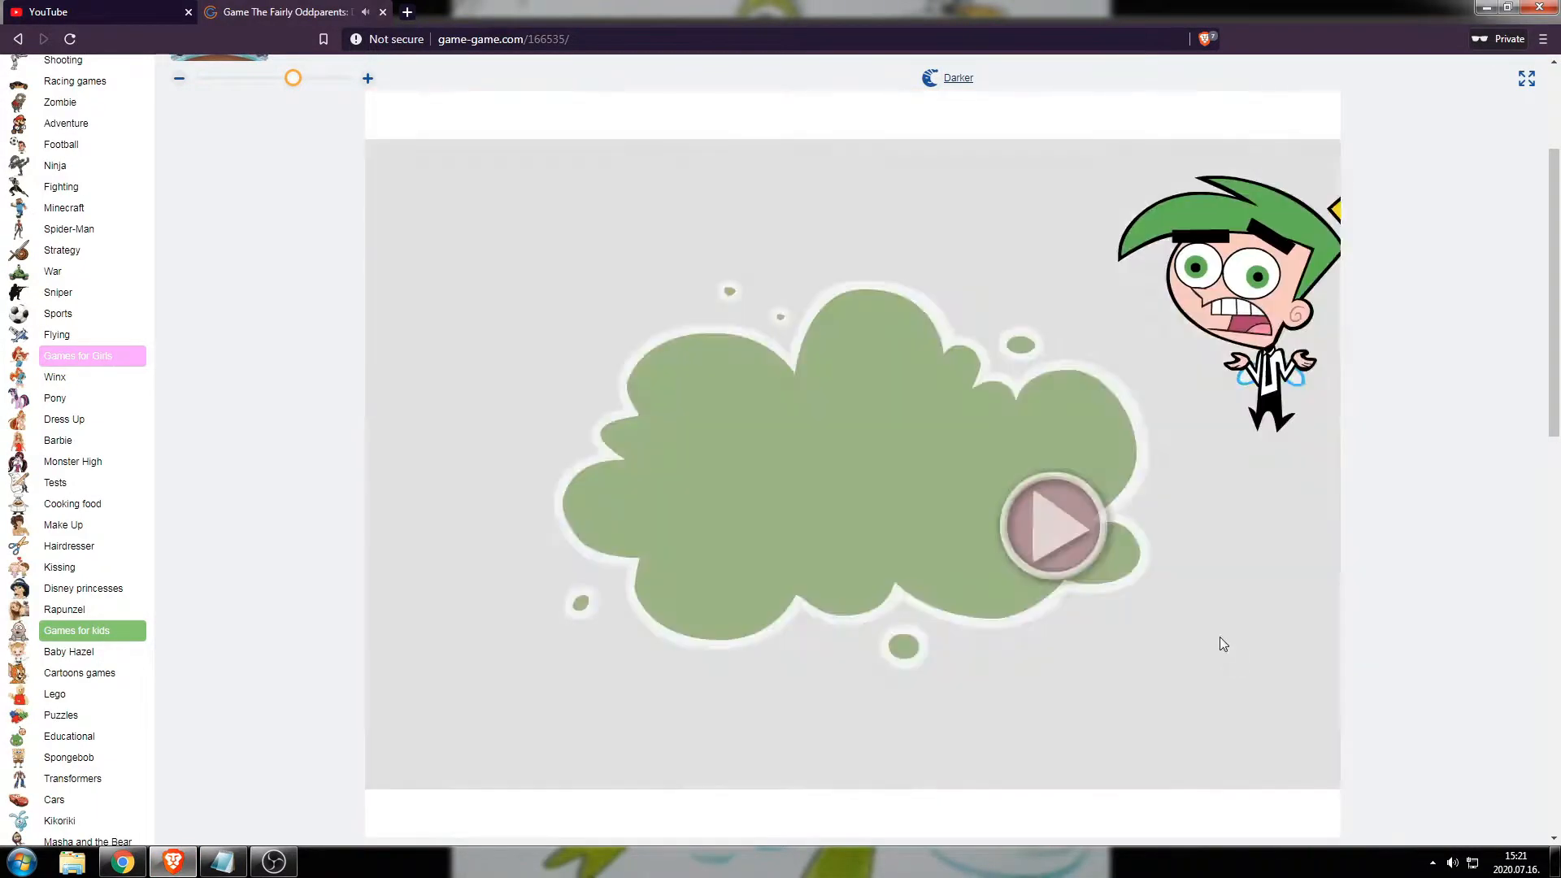
left_click(1054, 528)
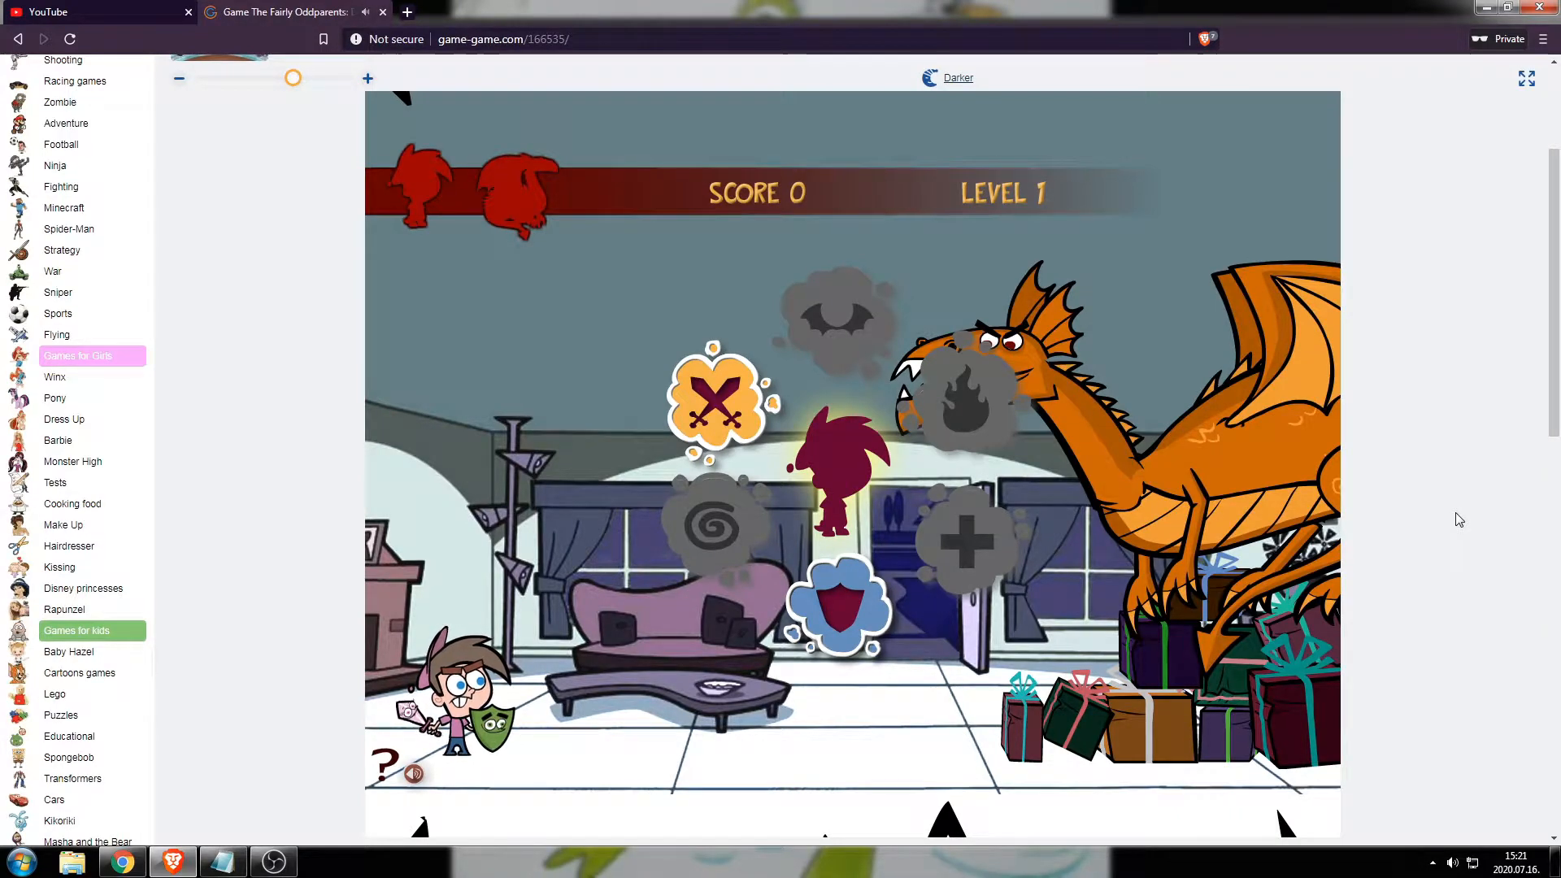
mouse_move(825, 340)
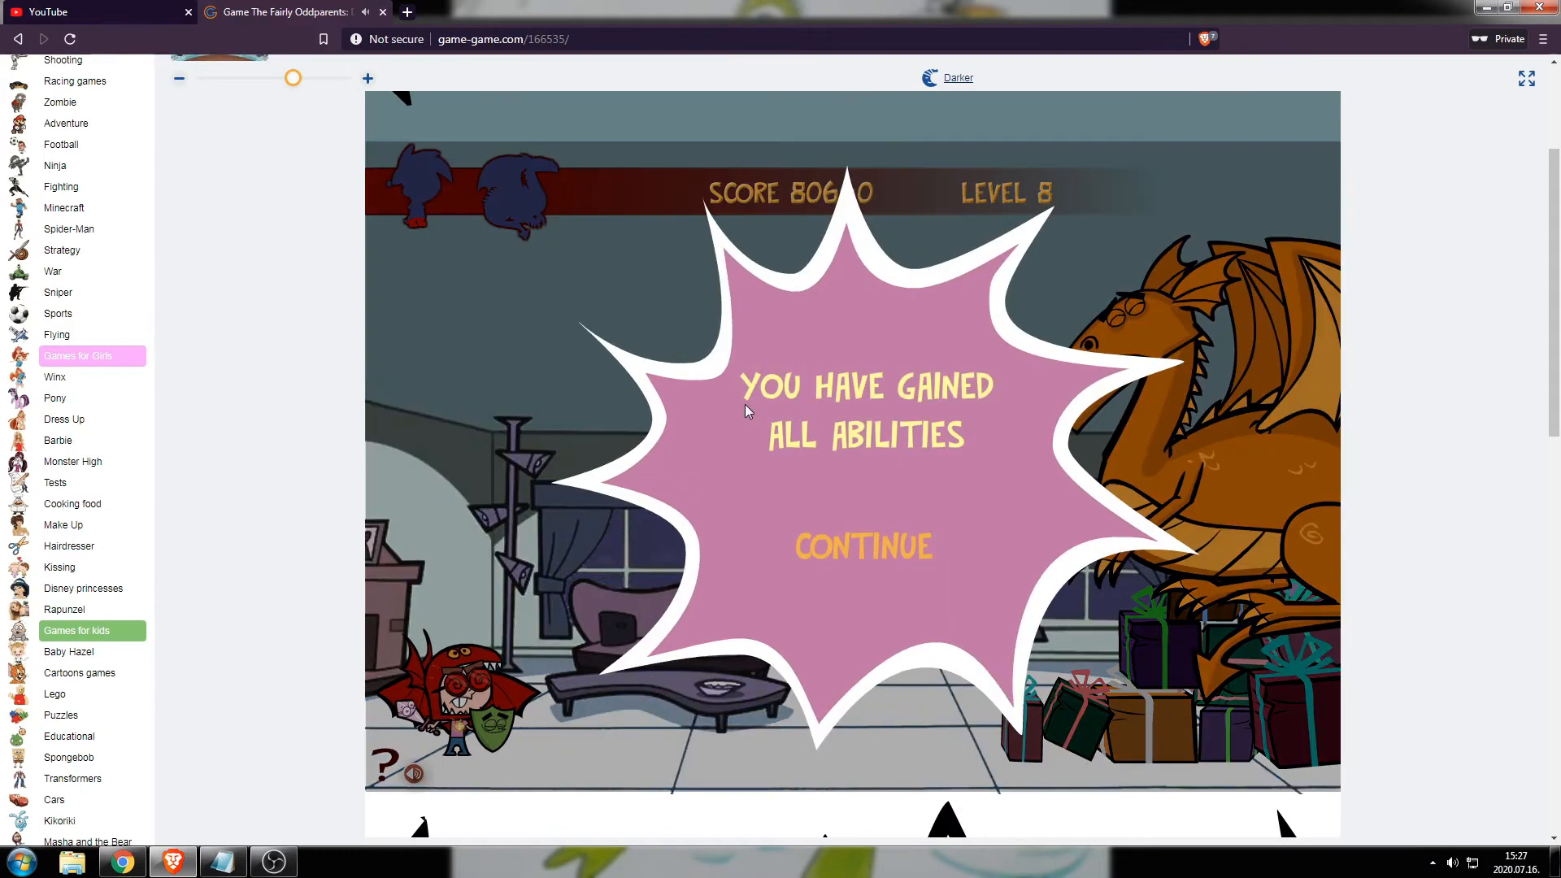
Step: Dismiss the 'You have gained all abilities' notice with Continue to begin level 9
left_click(862, 545)
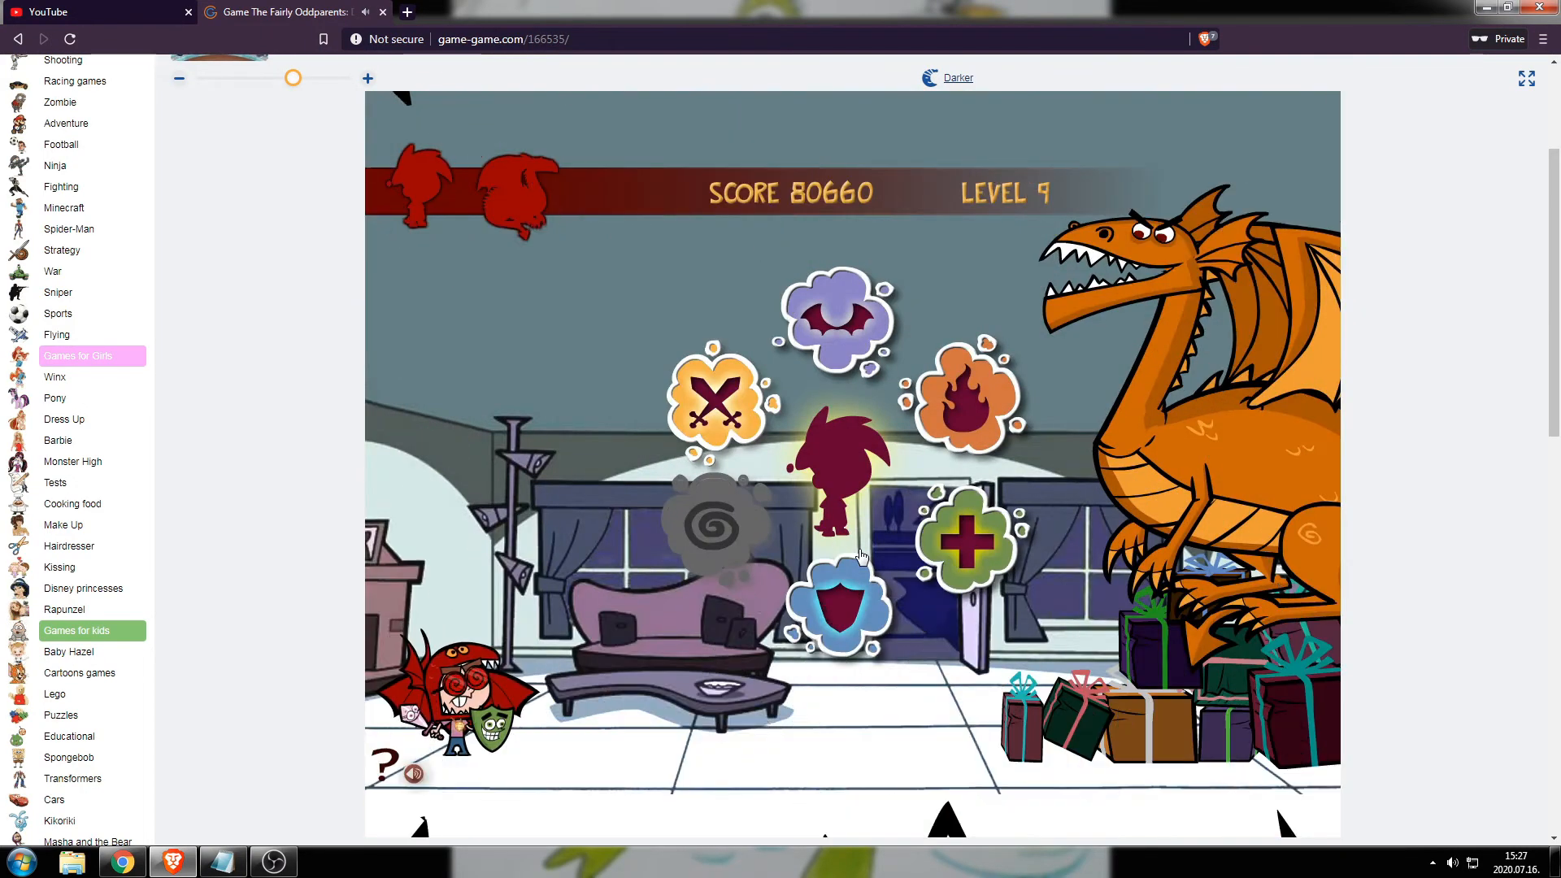